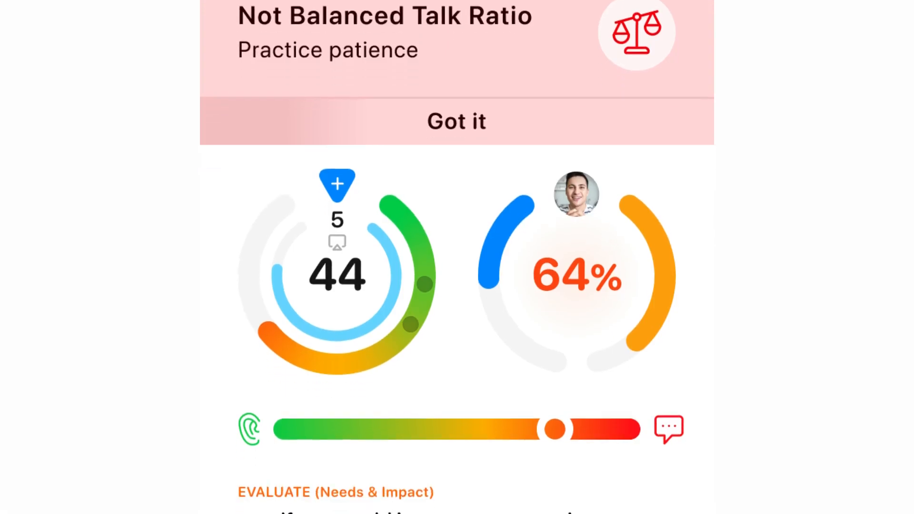
{"action": "scroll", "scroll_direction": "down", "scroll_amount": 3}
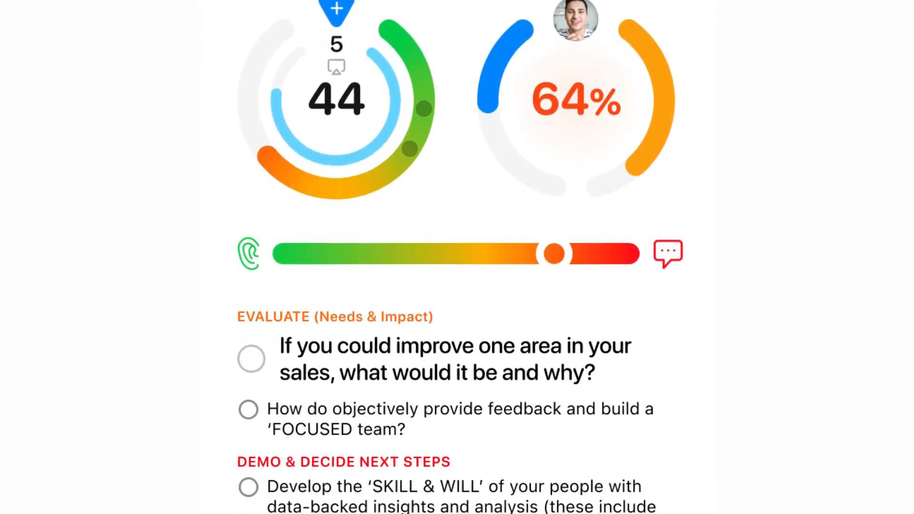
{"action": "scroll", "scroll_direction": "down", "scroll_amount": 3}
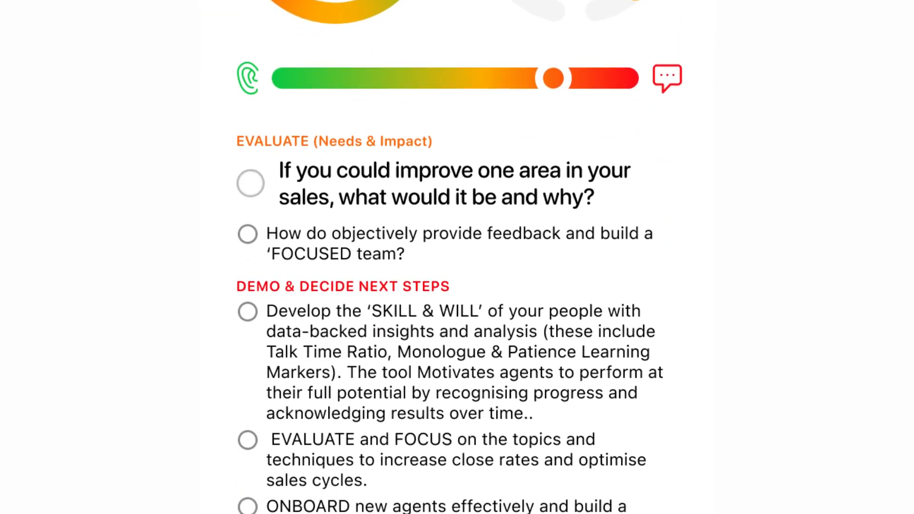